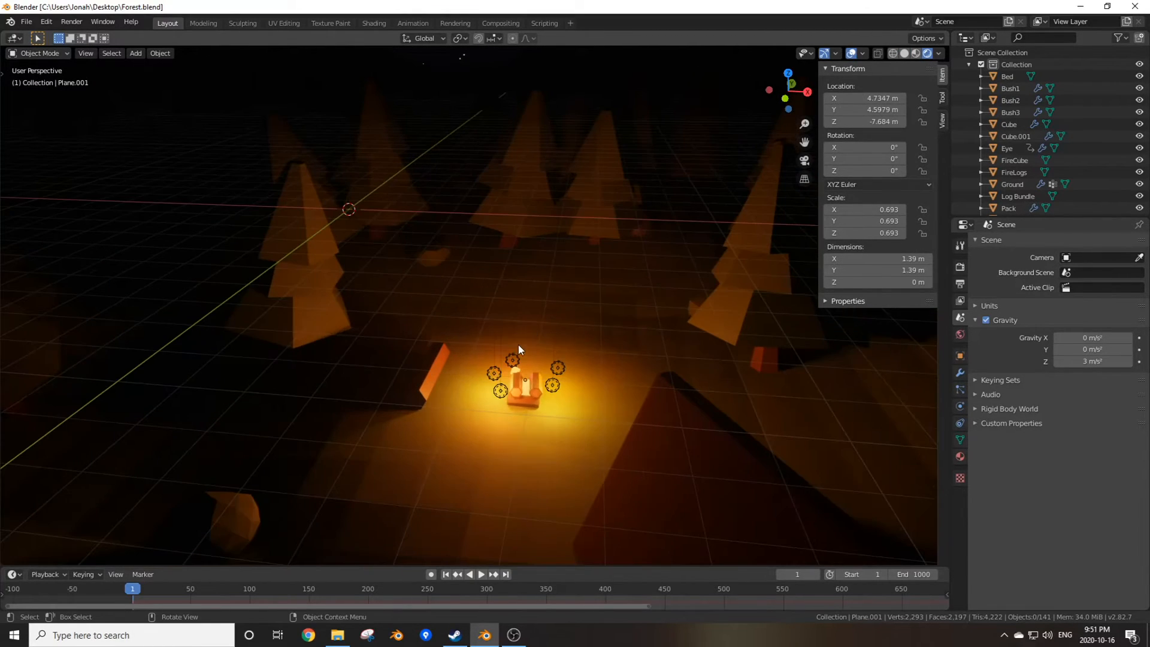
# Step: Play the campfire animation in rendered shading and stop it at frame 25
pyautogui.click(469, 574)
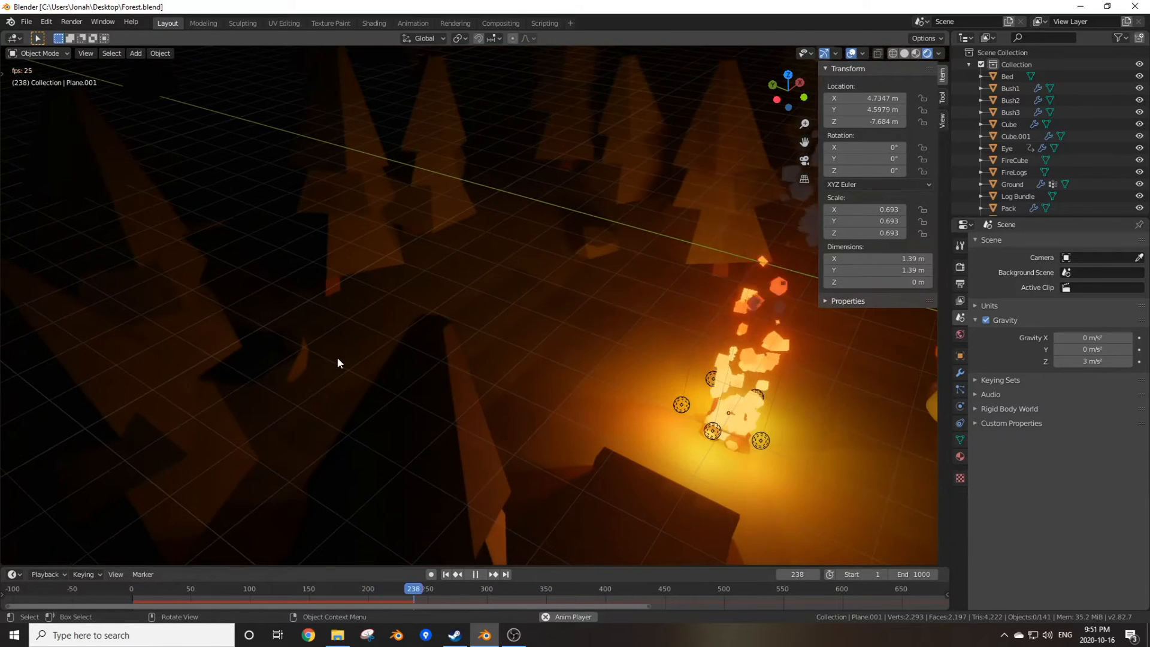
pyautogui.click(444, 573)
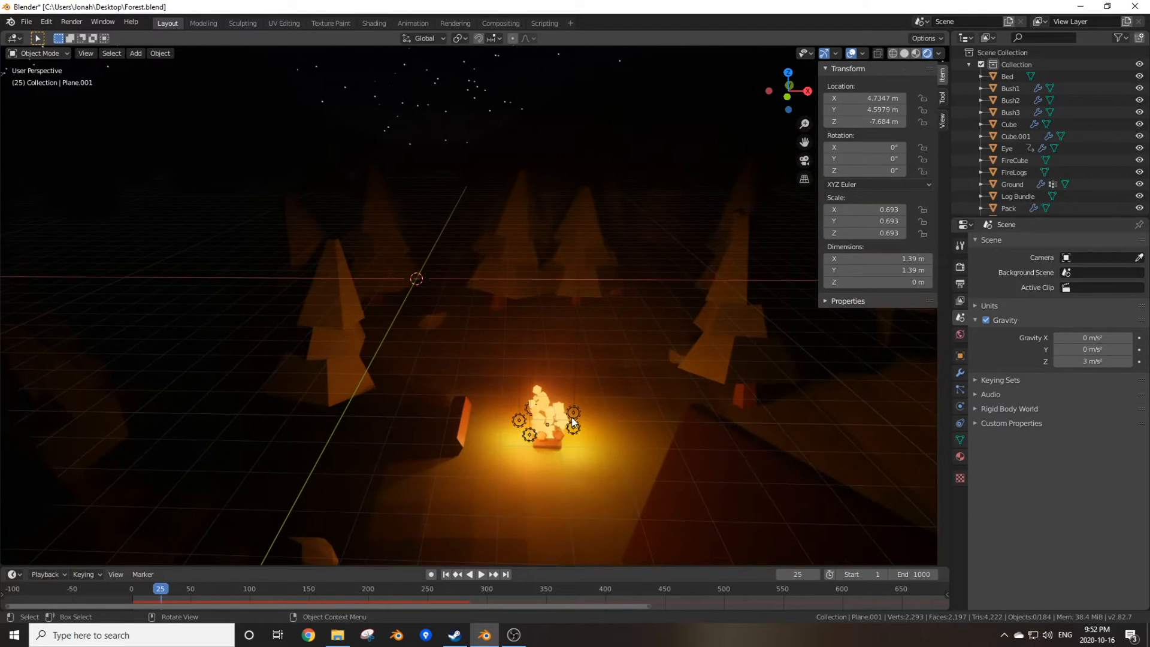
# Step: Show the forest in solid shading, launch SteamVR, and tuck its status window away
pyautogui.moveTo(514, 293); pyautogui.dragTo(536, 263)
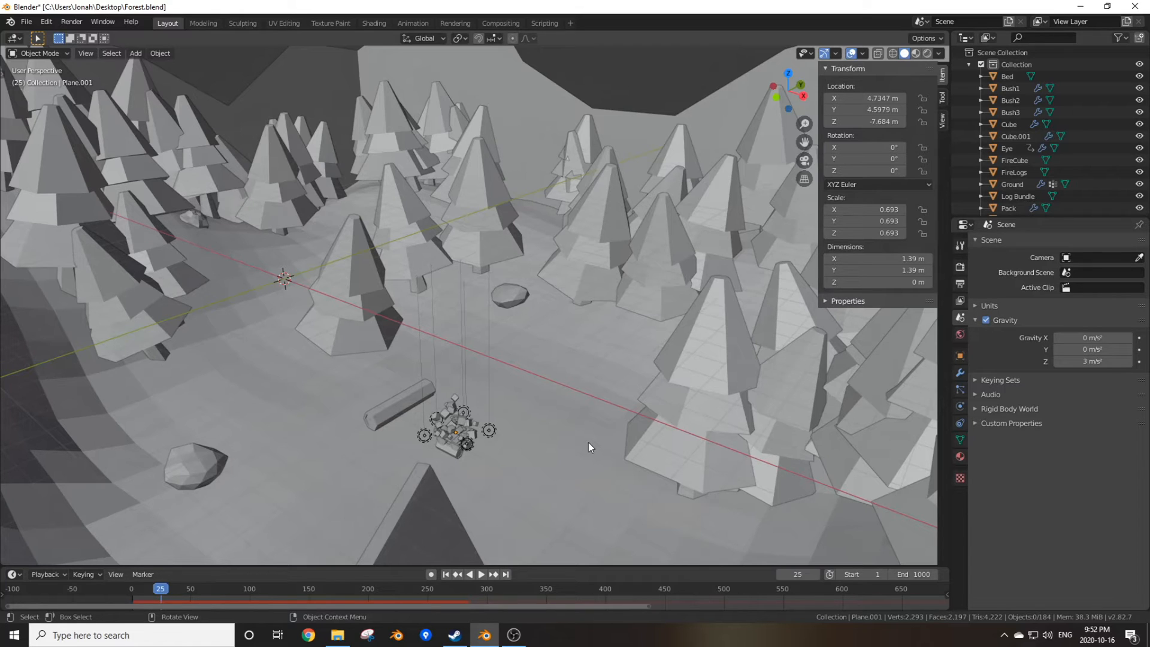
pyautogui.moveTo(582, 379)
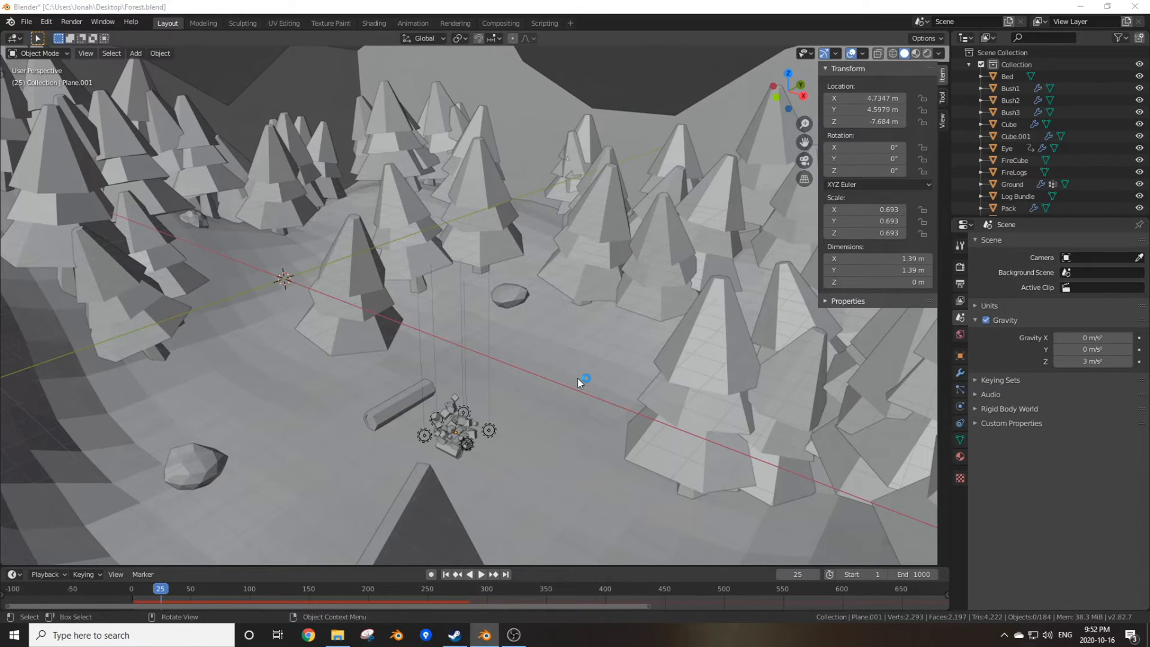
pyautogui.moveTo(536, 279)
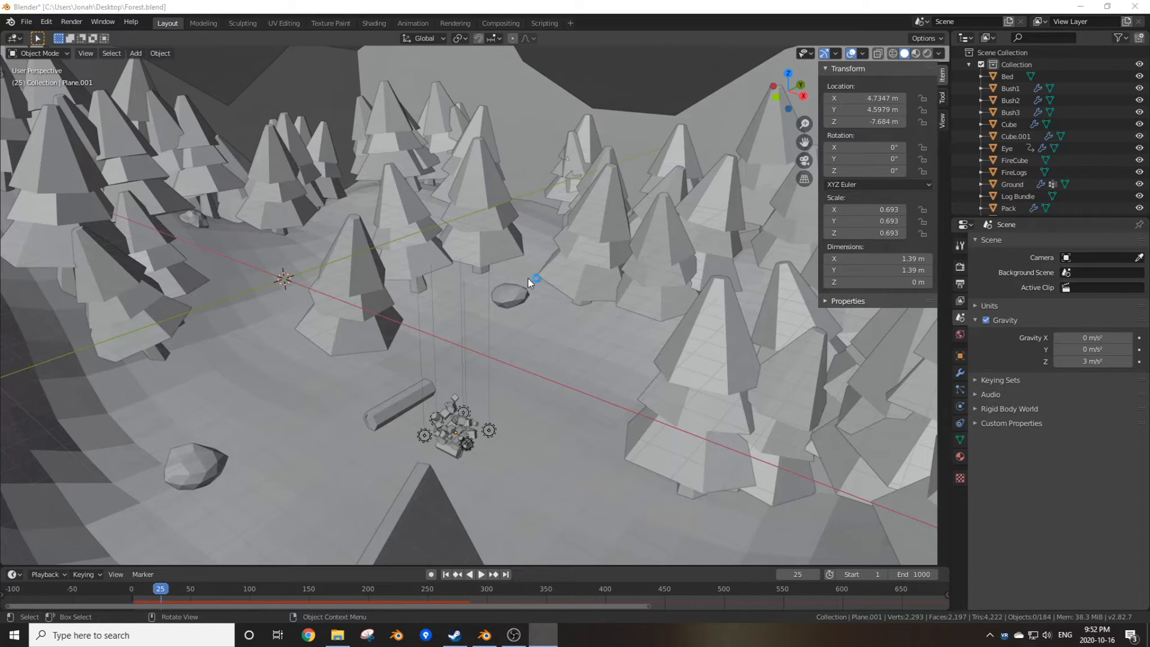
pyautogui.click(102, 21)
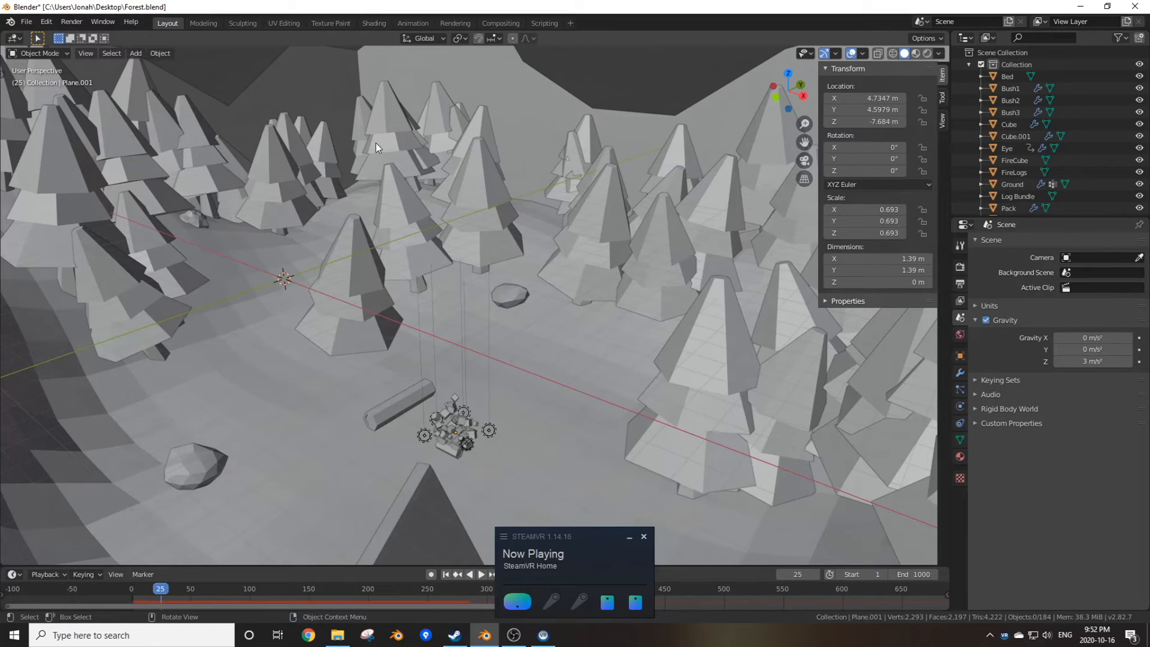
pyautogui.moveTo(560, 269)
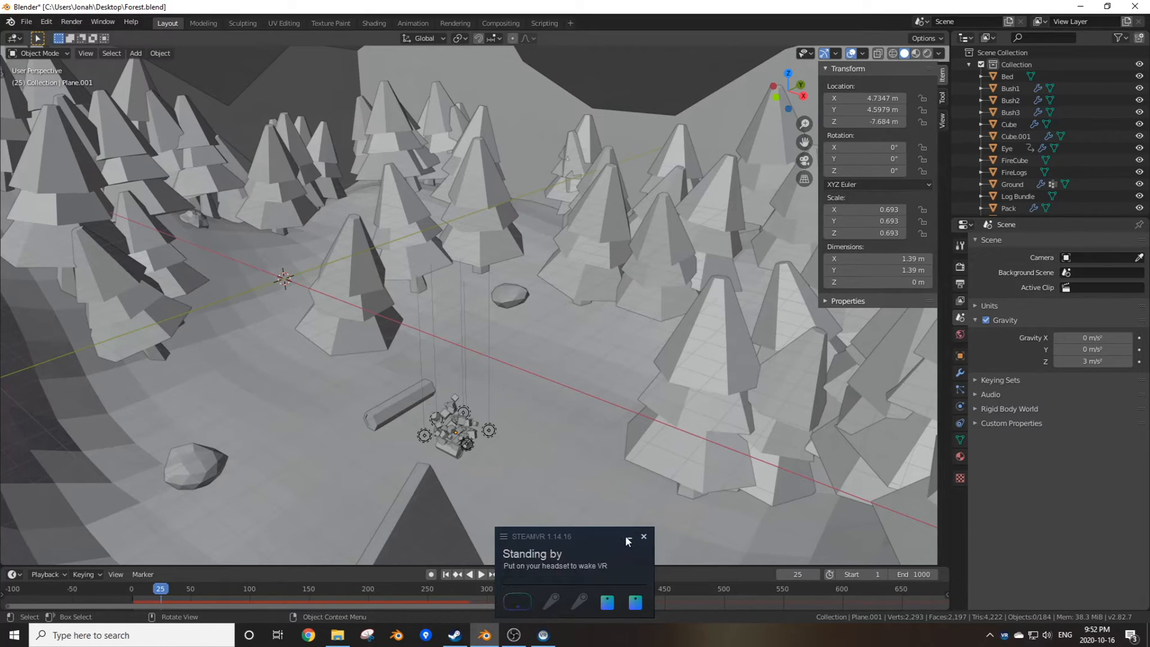
pyautogui.click(643, 536)
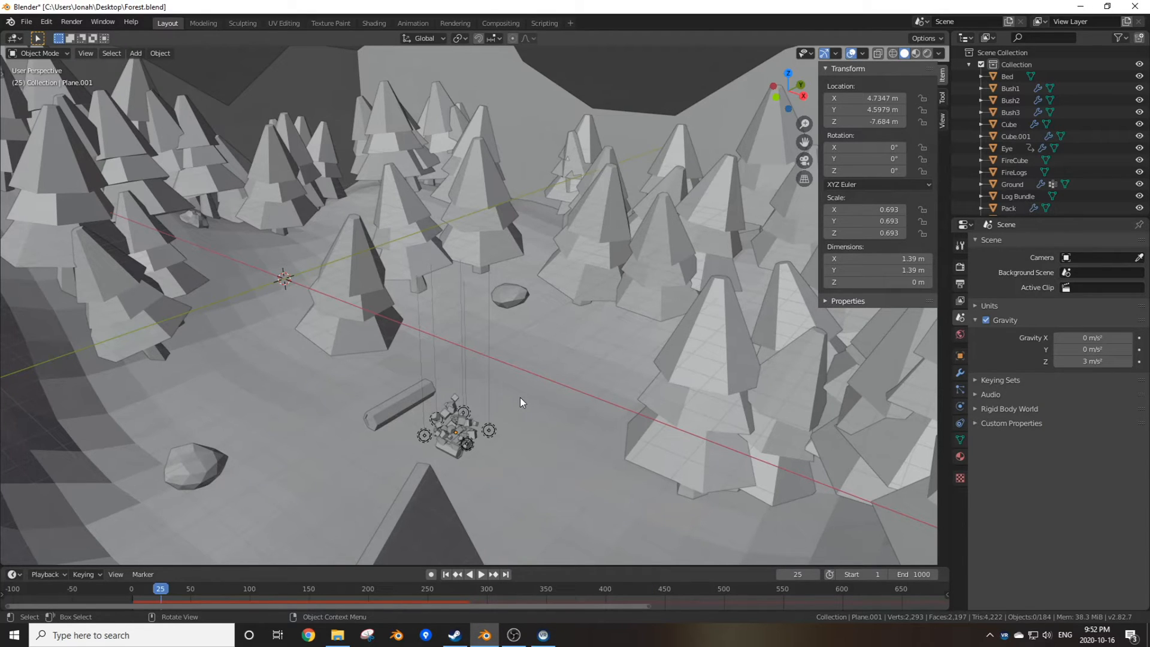
pyautogui.moveTo(590, 420)
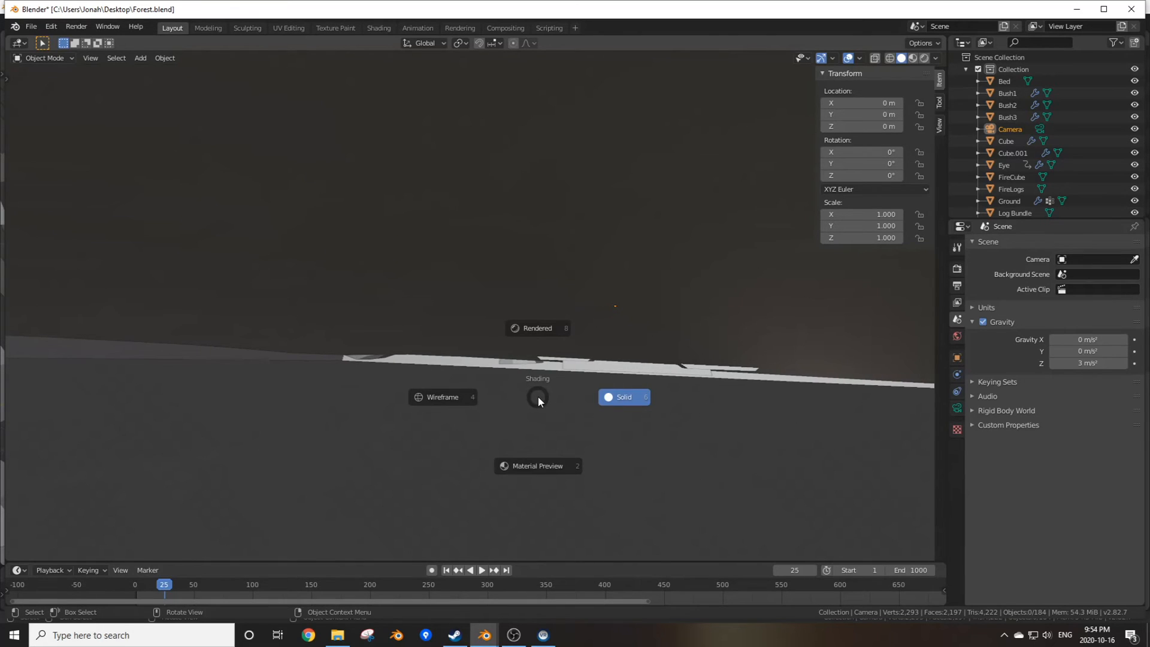
pyautogui.moveTo(556, 295)
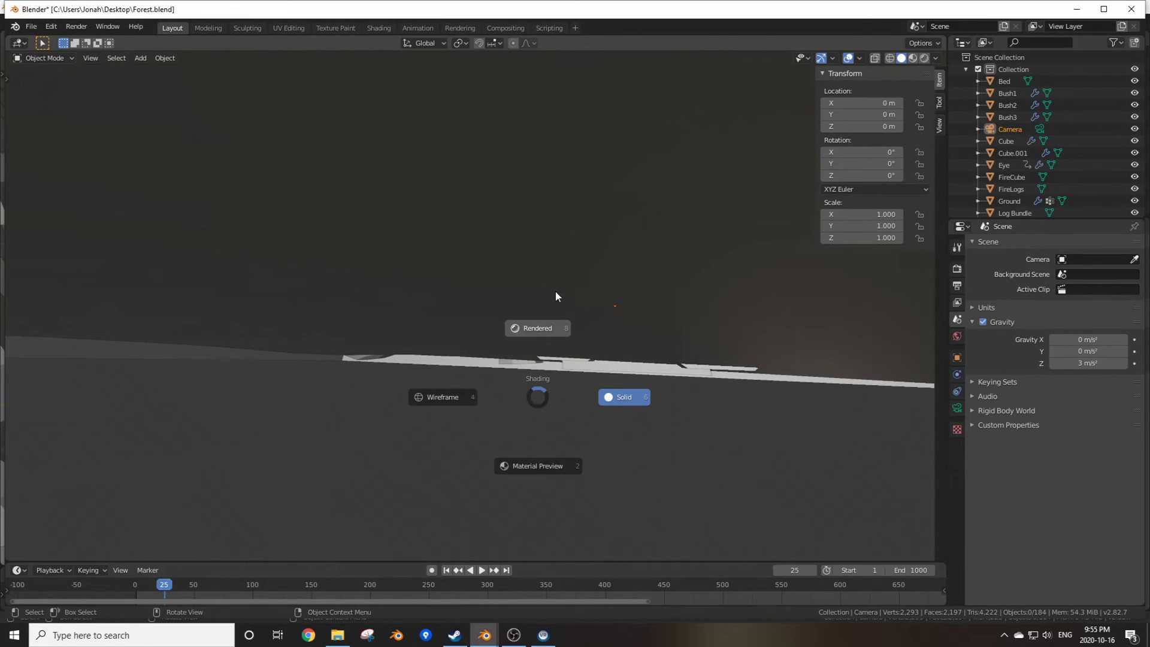
# Step: Switch the headset view to rendered shading and start the fire animation playing
pyautogui.click(536, 329)
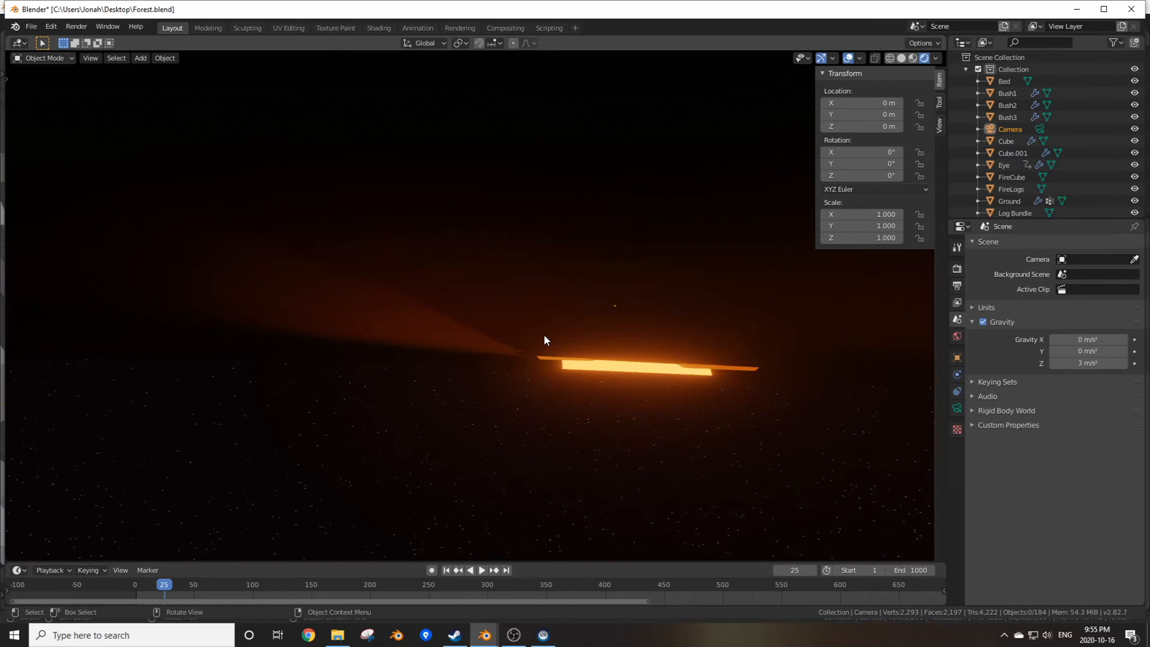
pyautogui.click(481, 570)
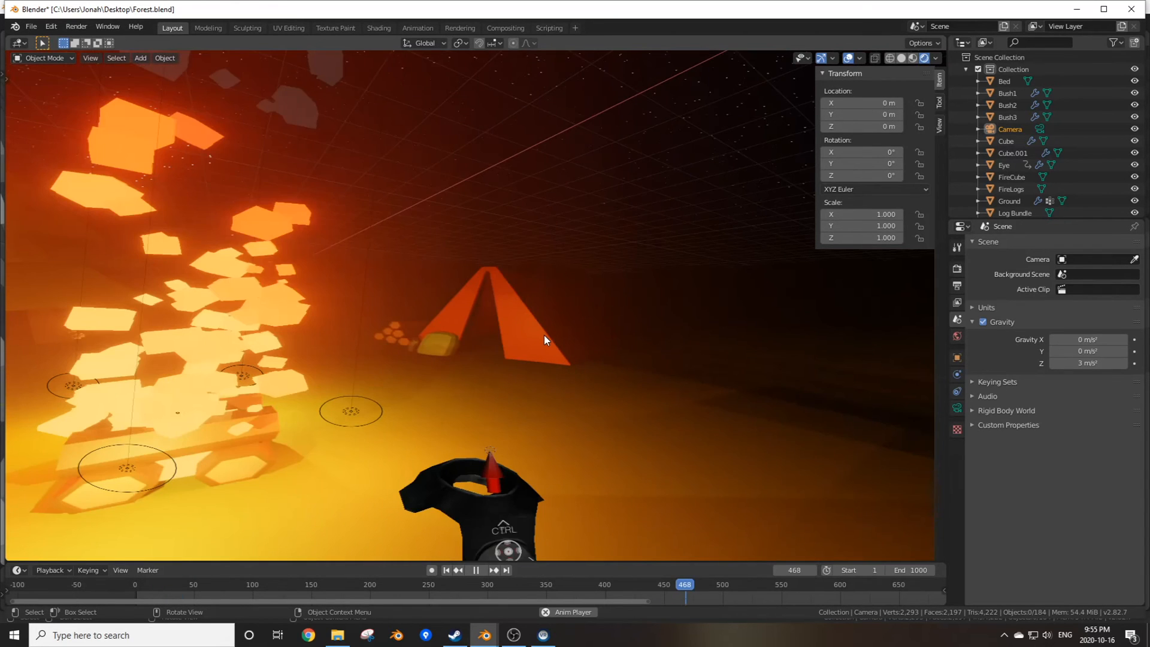
pyautogui.click(476, 574)
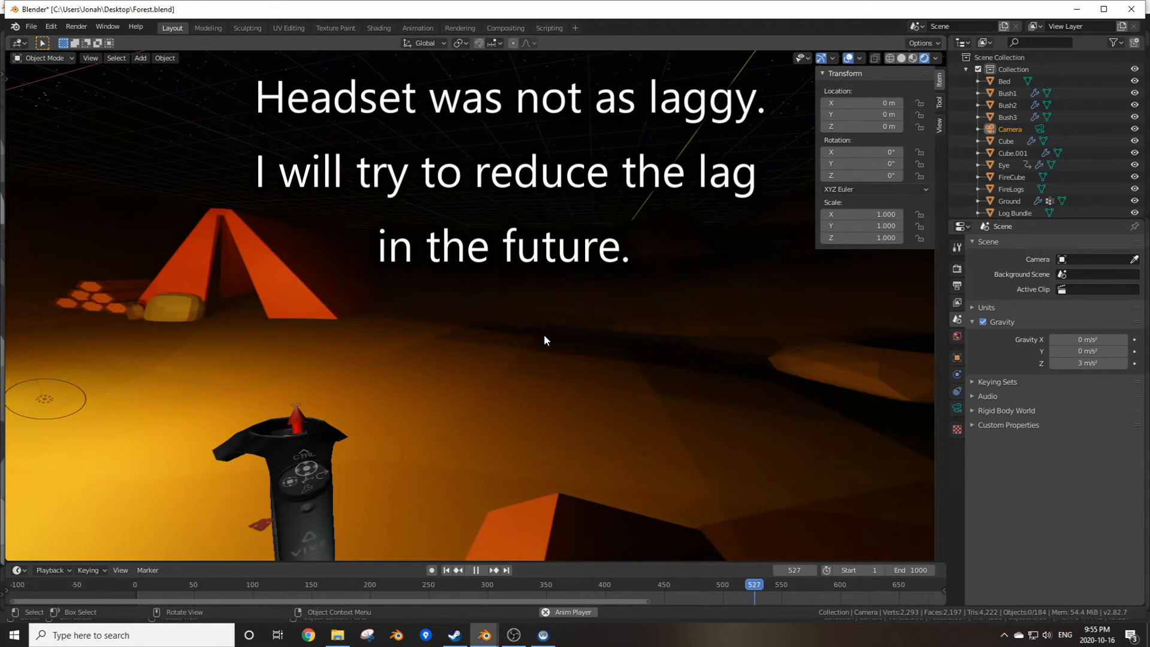
pyautogui.click(475, 573)
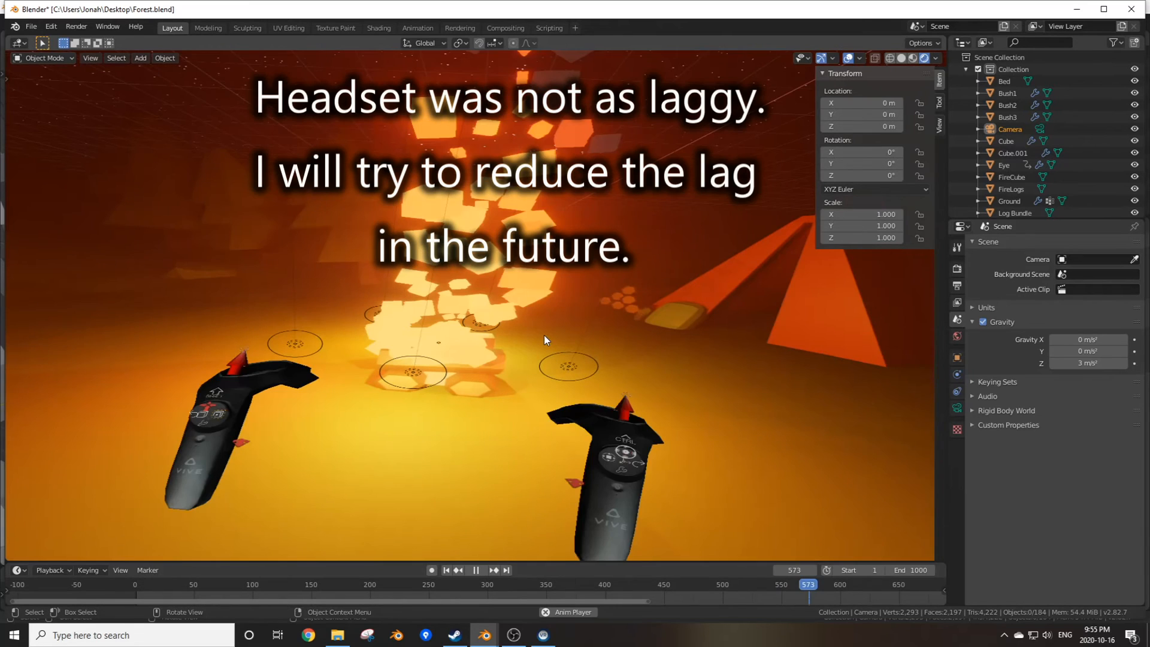
pyautogui.click(474, 570)
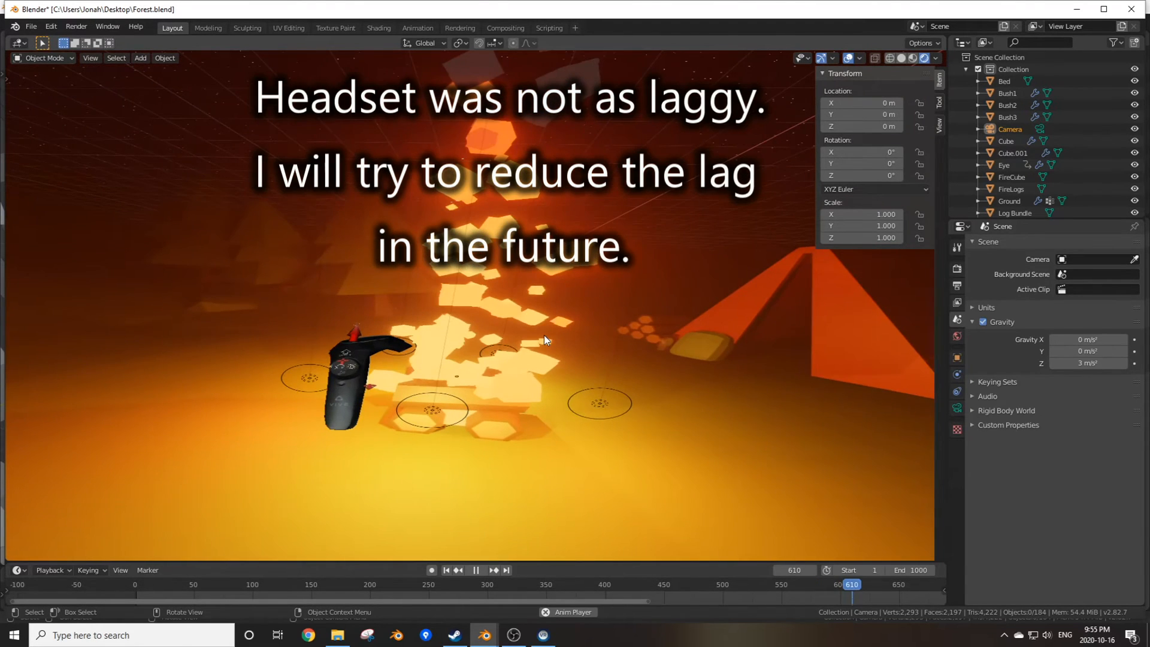
# Step: Keep toggling playback while watching the fire and trees animate in the headset
pyautogui.click(474, 570)
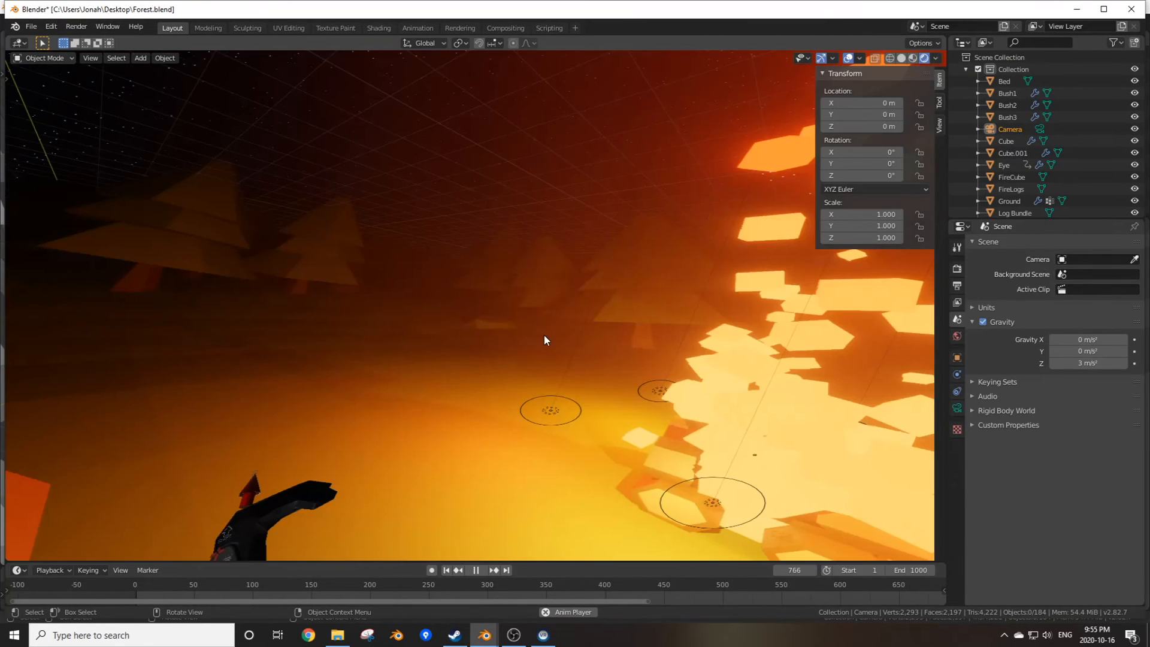
pyautogui.click(476, 570)
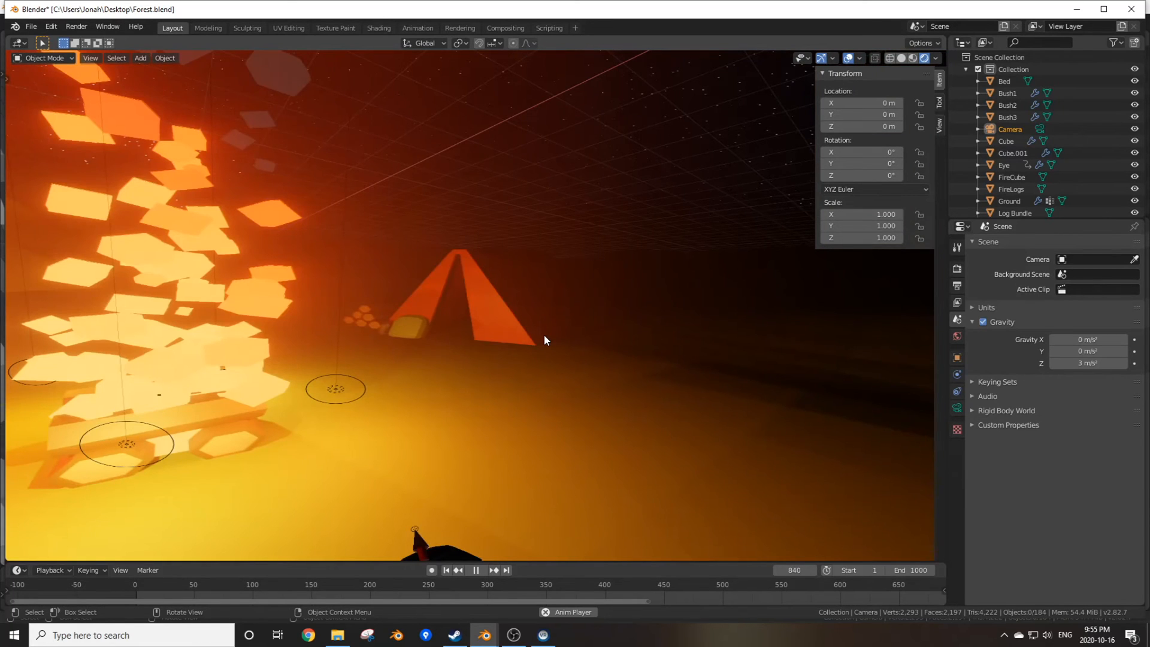
pyautogui.click(475, 570)
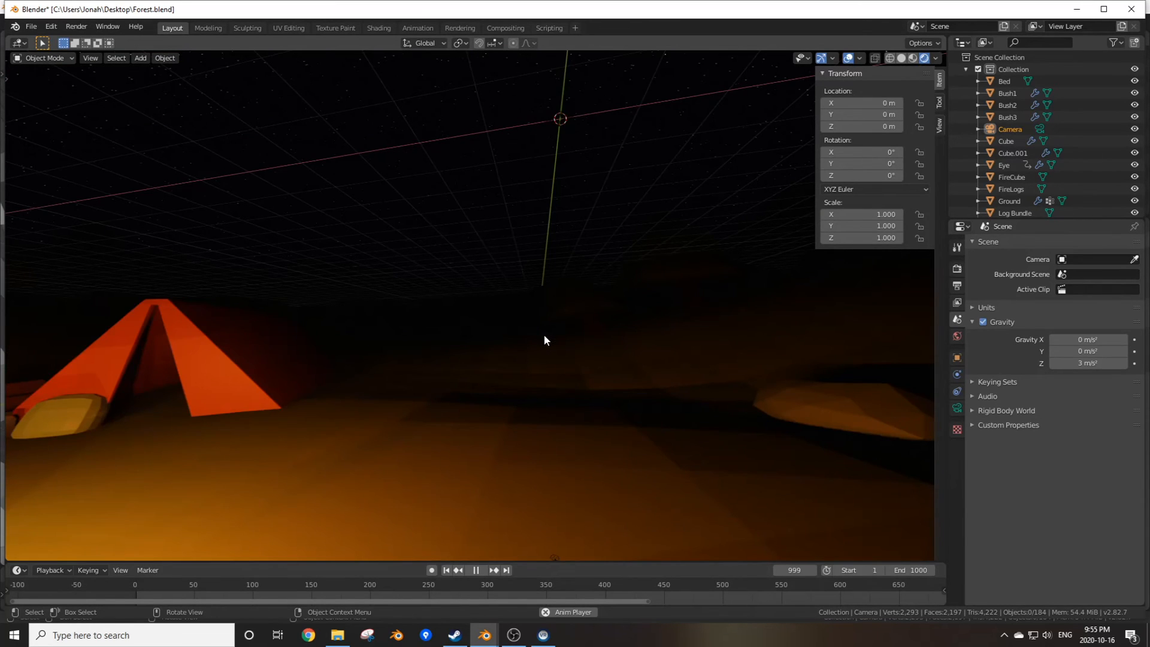
pyautogui.click(475, 571)
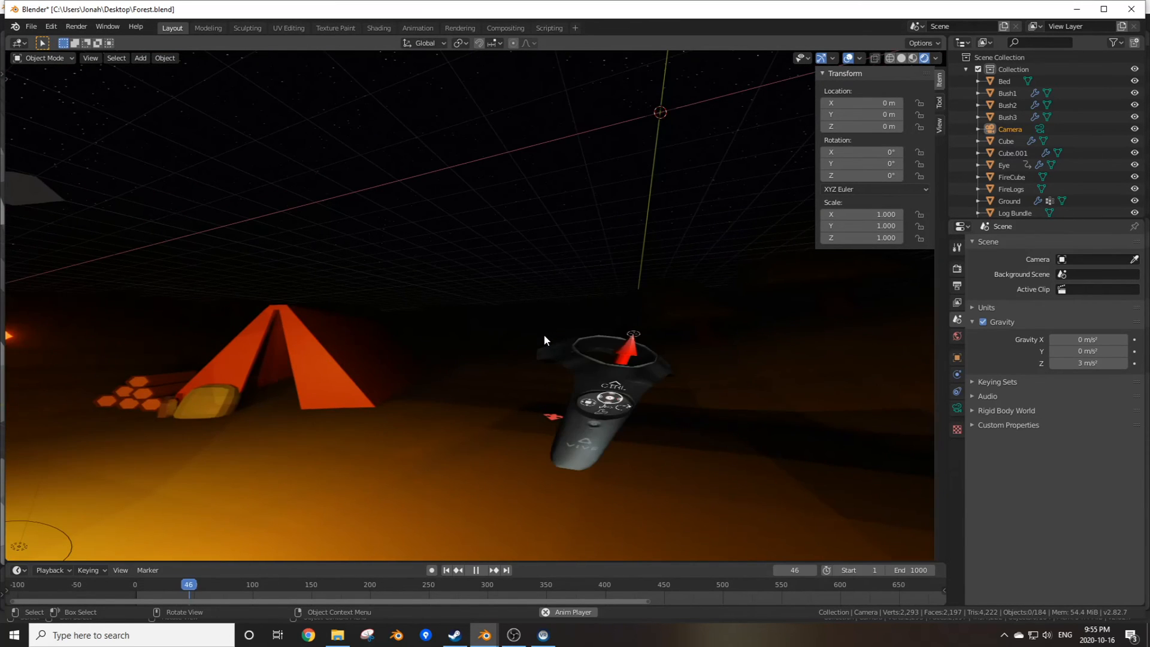
# Step: End the VR session and stop playback, back in solid shading at frame 916
pyautogui.click(475, 571)
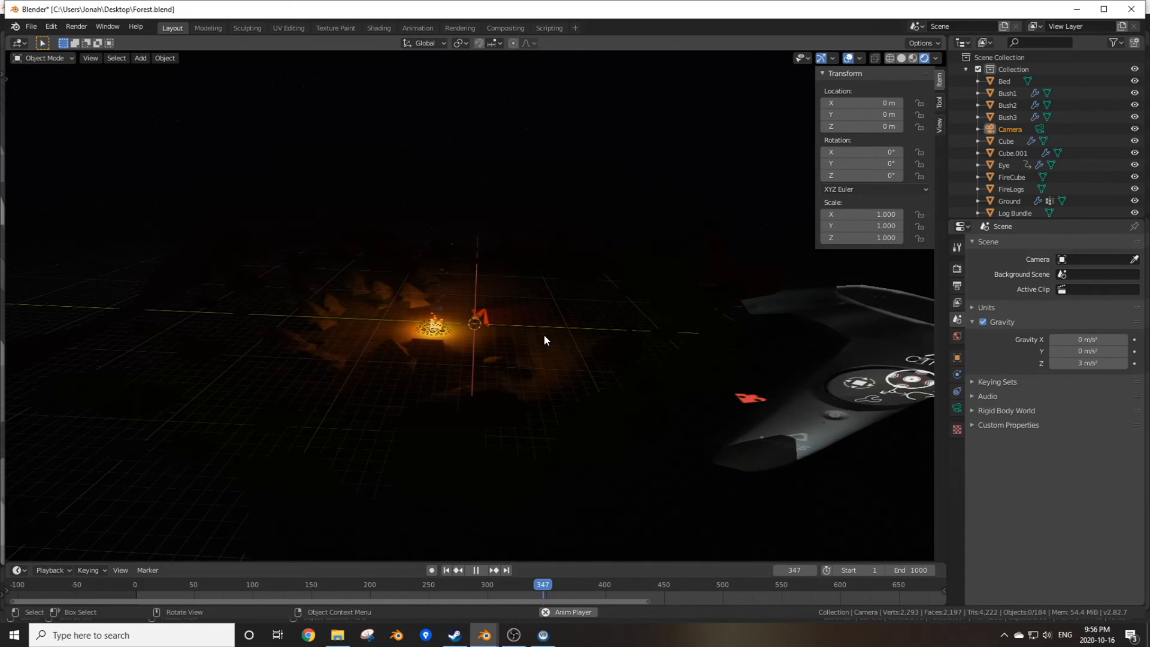
pyautogui.click(476, 570)
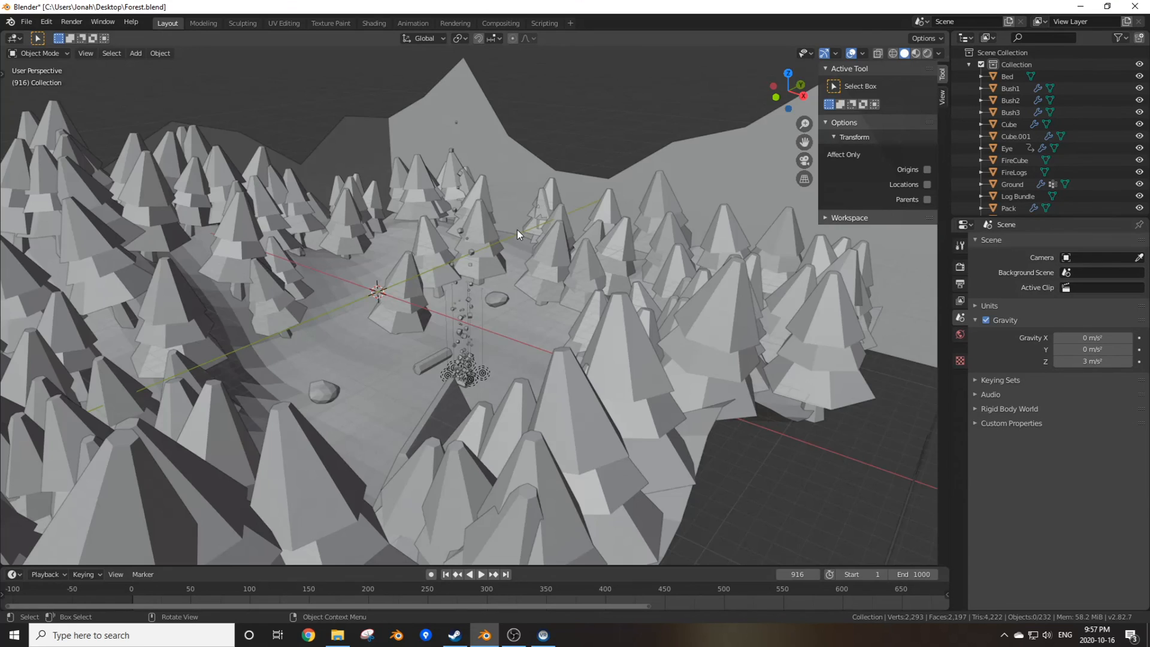
# Step: Show the forest in rendered shading and play the campfire animation past frame 580
pyautogui.click(470, 573)
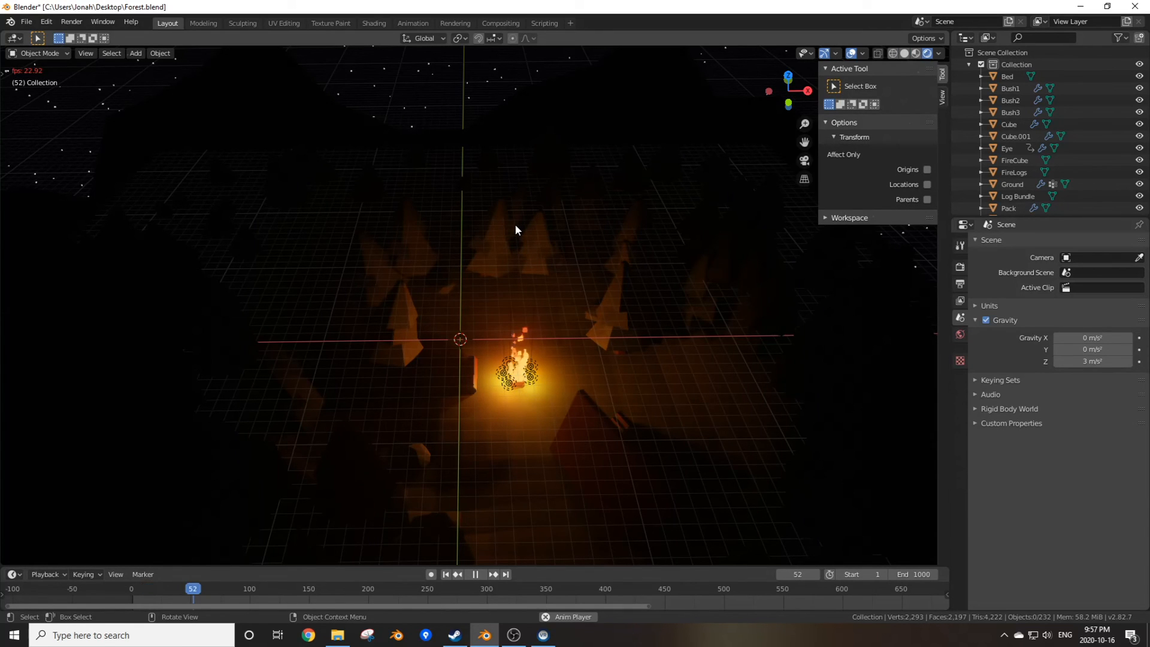
pyautogui.click(474, 573)
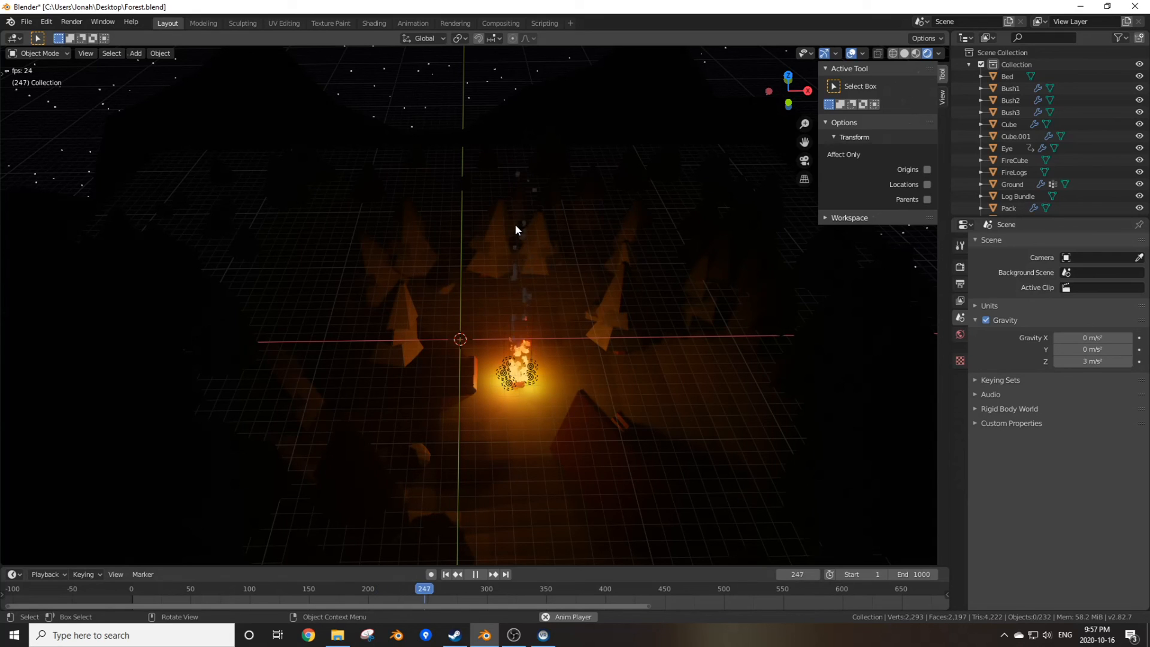
pyautogui.click(475, 574)
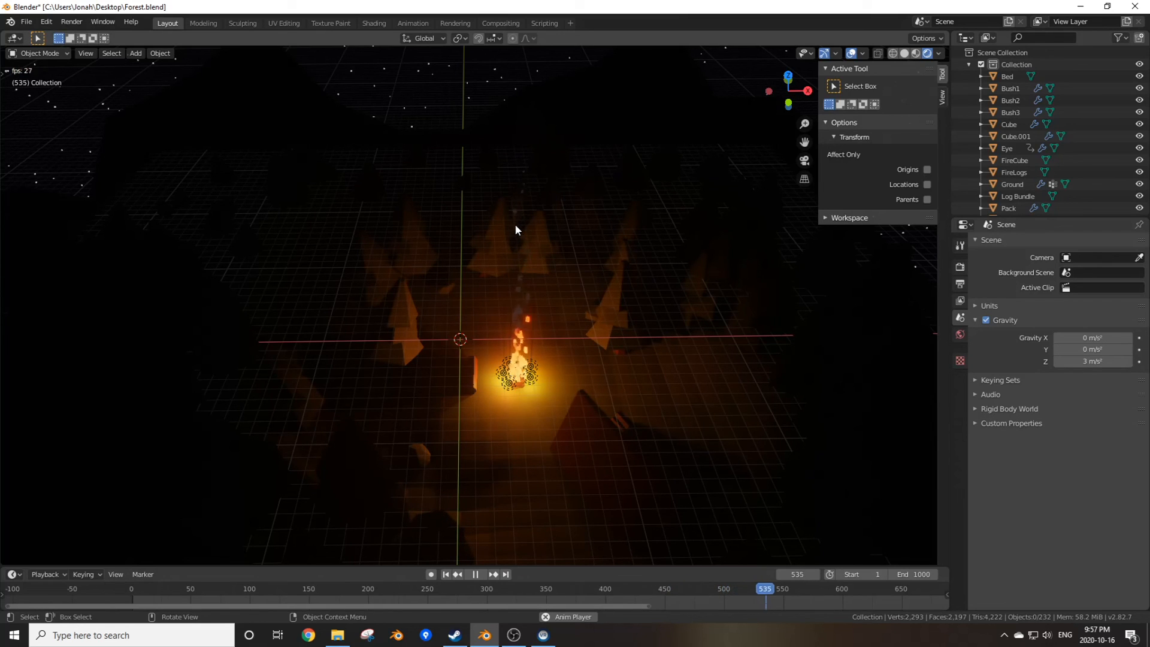
pyautogui.click(474, 574)
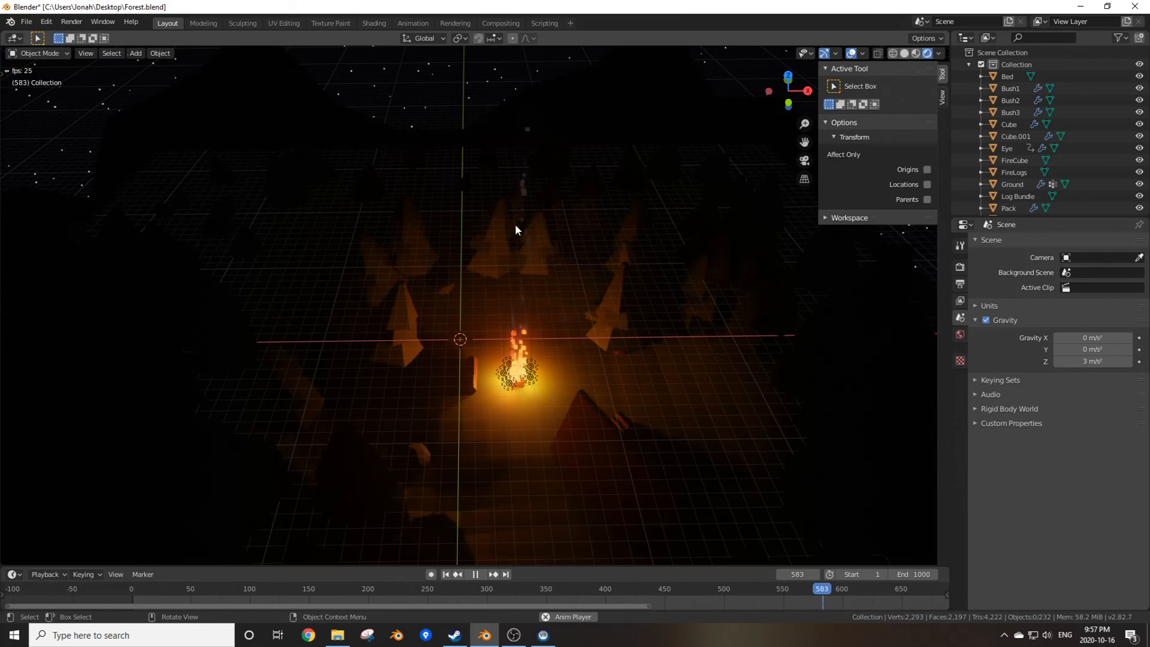